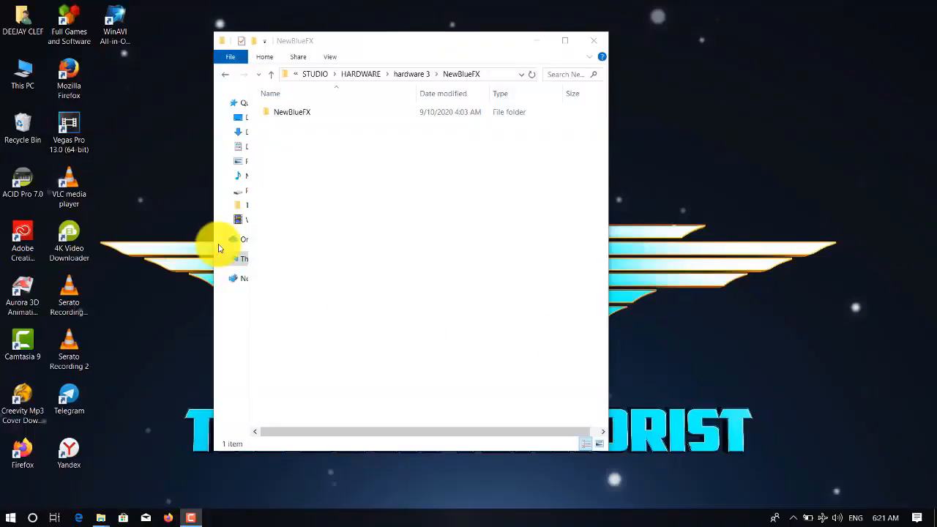
- Open the NewBlueFX folder and run the NewBlue TotalFX 3 v3.0.140827 (Win64) installer
double_click(292, 112)
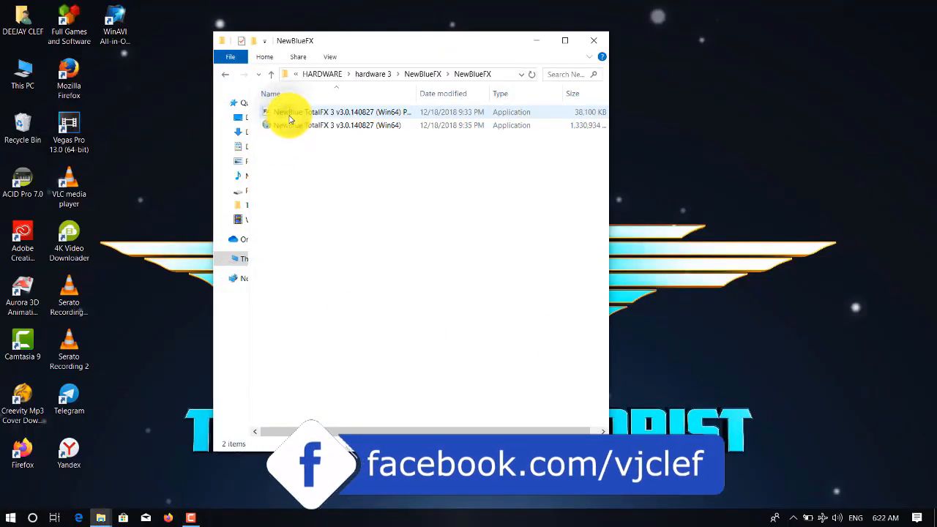
mouse_move(418, 99)
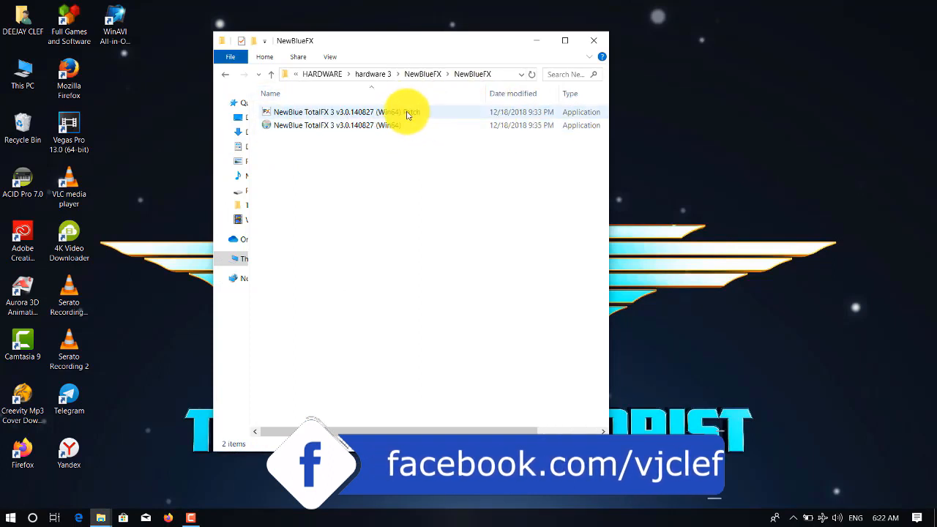
left_click(337, 125)
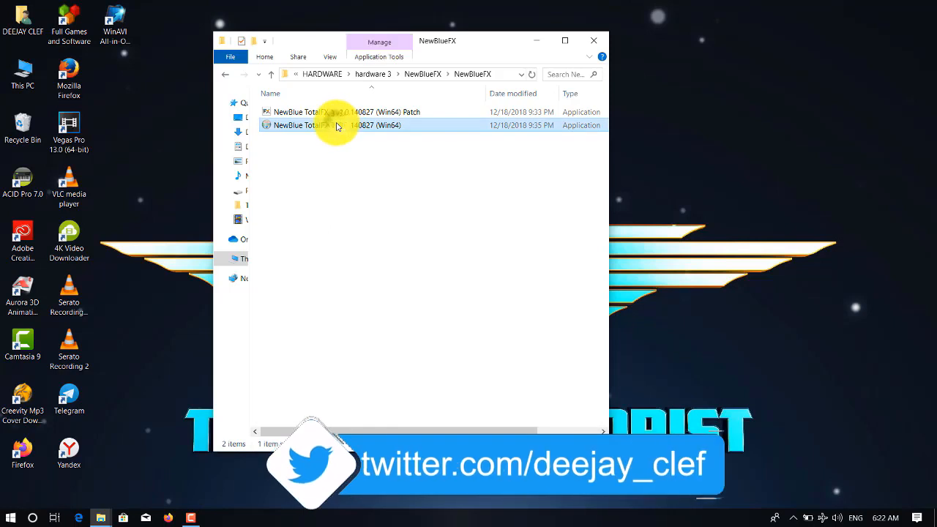
double_click(333, 125)
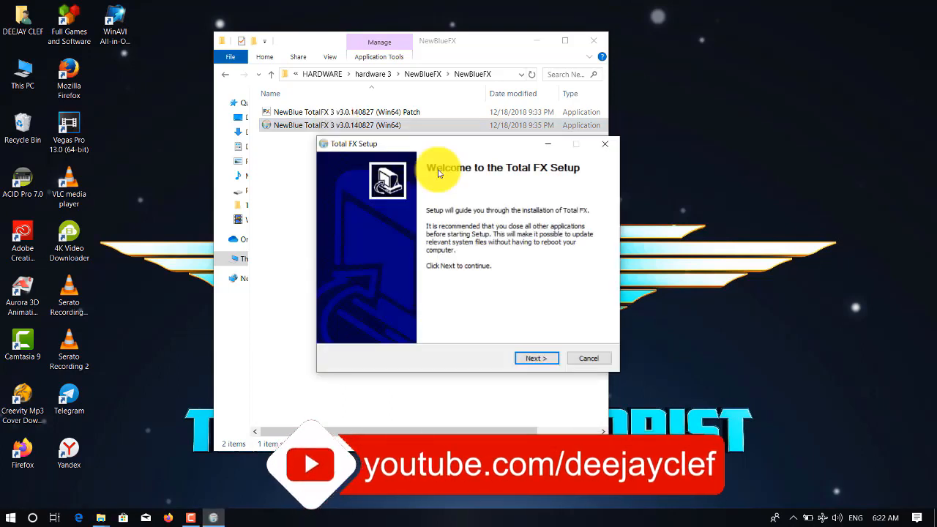
- Pass the welcome page and select Full Install as the install type
left_click(536, 357)
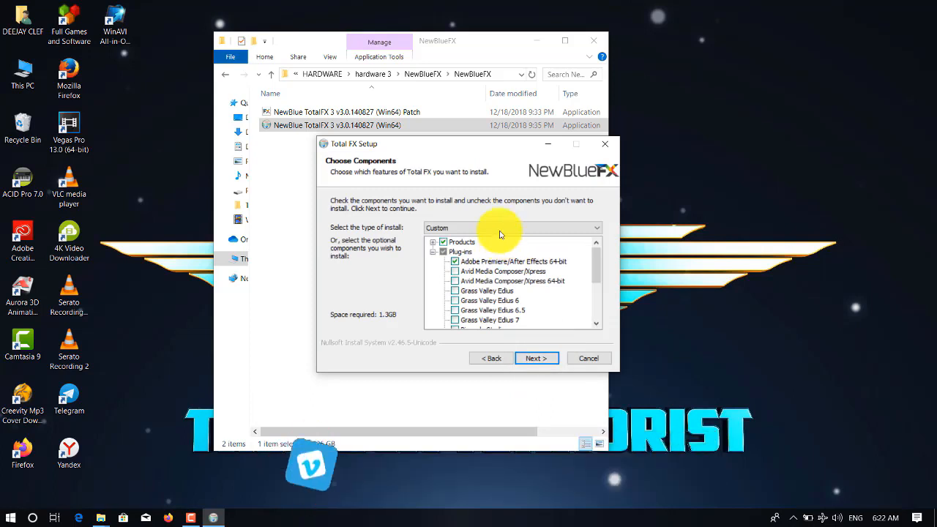
left_click(512, 227)
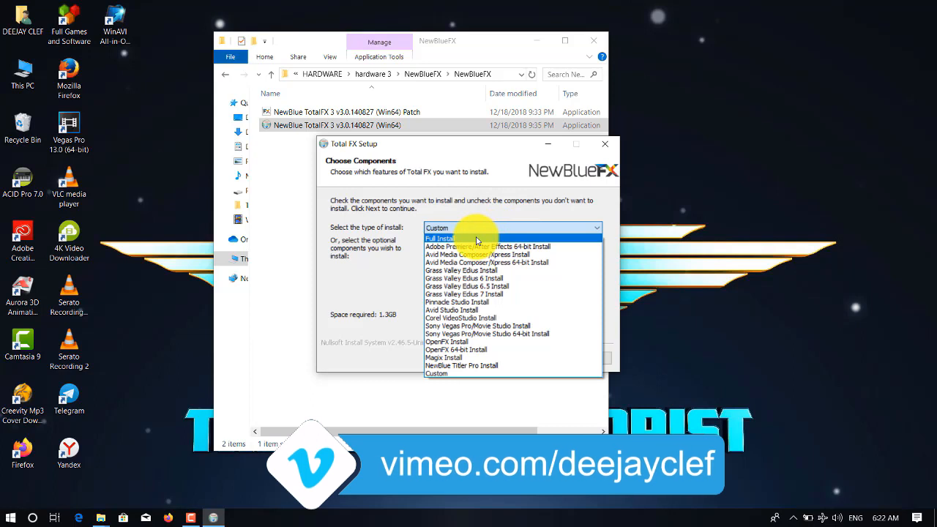
left_click(440, 238)
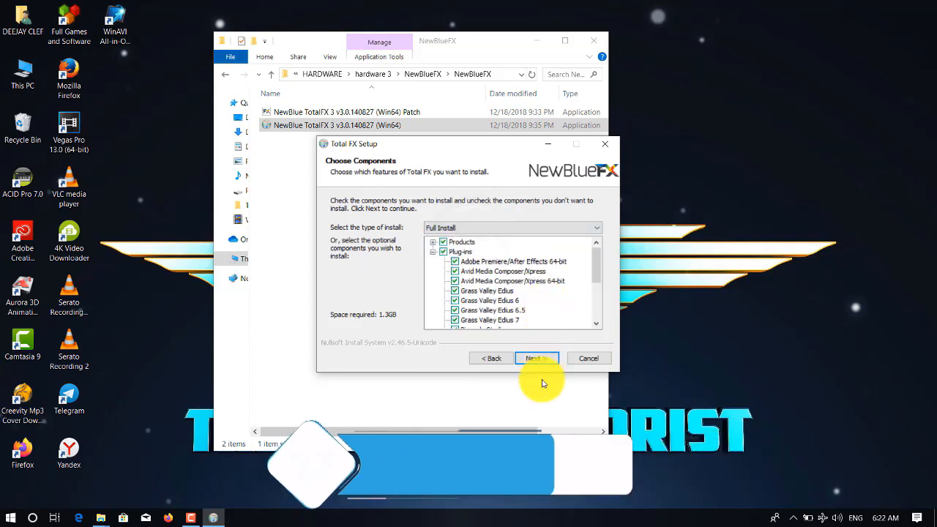
left_click(535, 358)
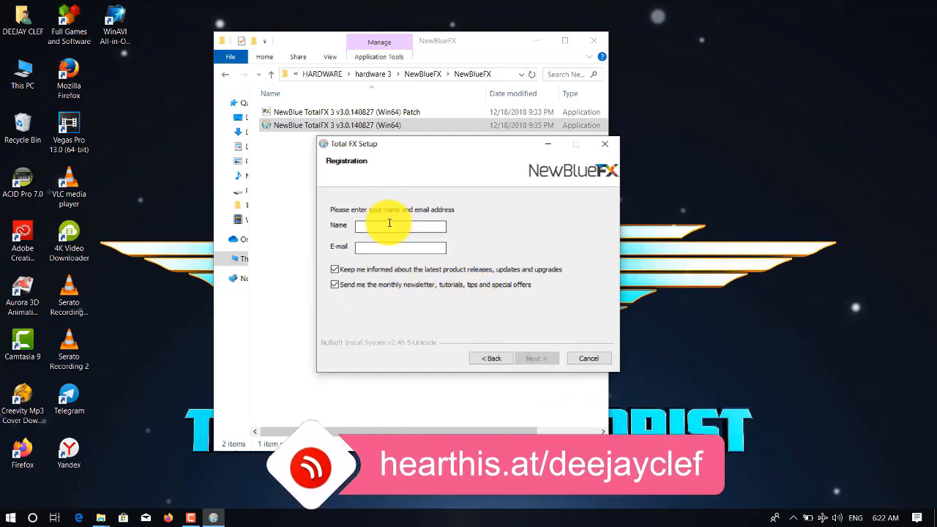
- Register with name 'tttt' and e-mail 'sseg', then continue the install
left_click(400, 225)
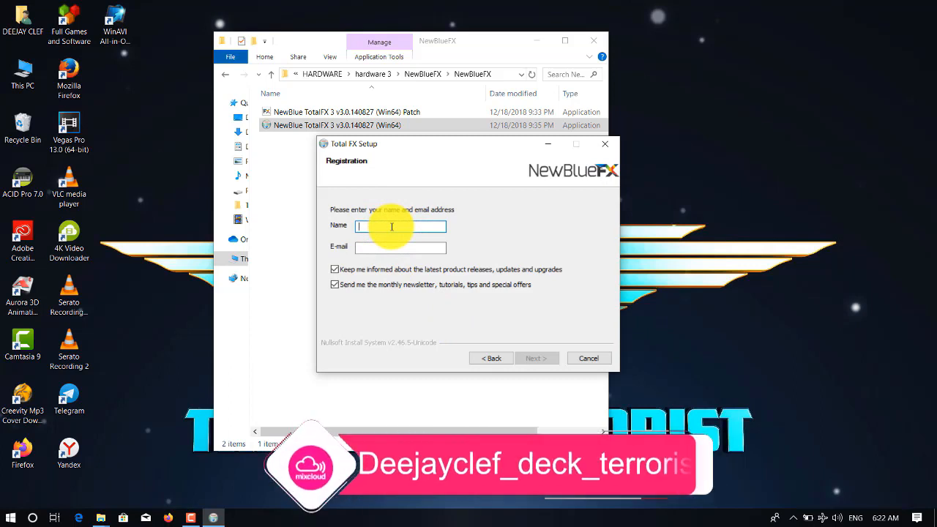
type("tttt")
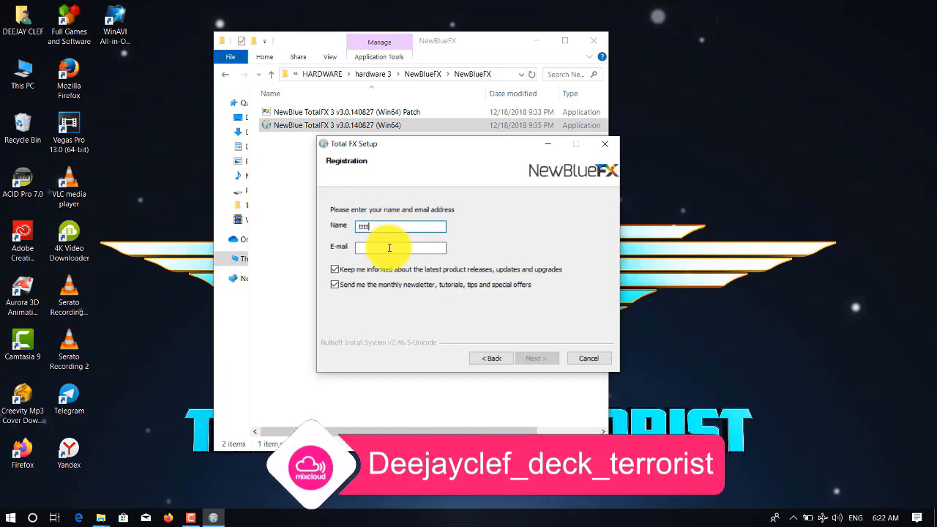
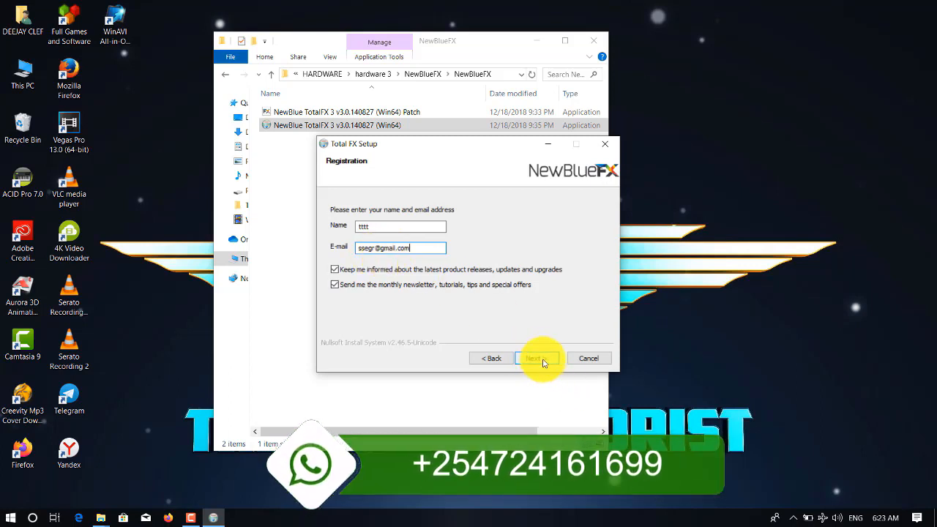
left_click(537, 358)
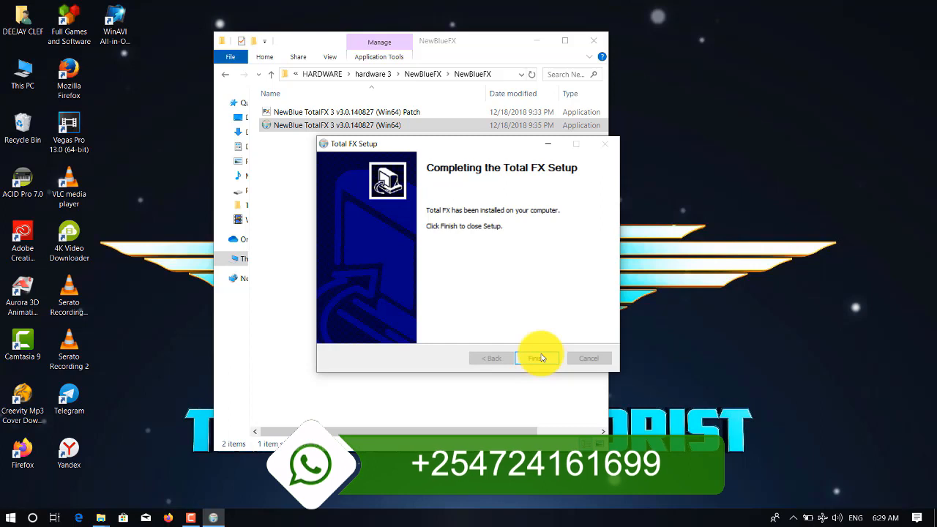
- Finish the completed Total FX setup wizard
left_click(536, 357)
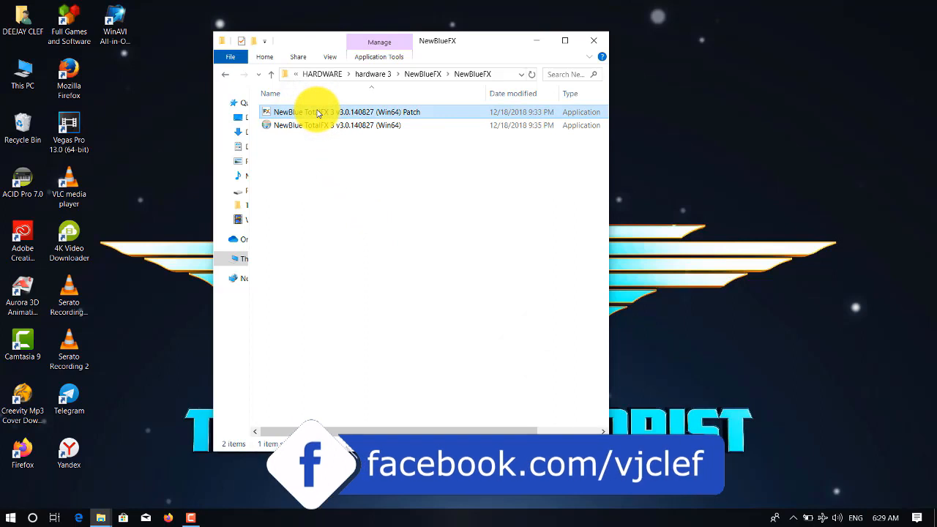
- Run the TotalFX 140827 Patch installer through to completion and close it
double_click(346, 111)
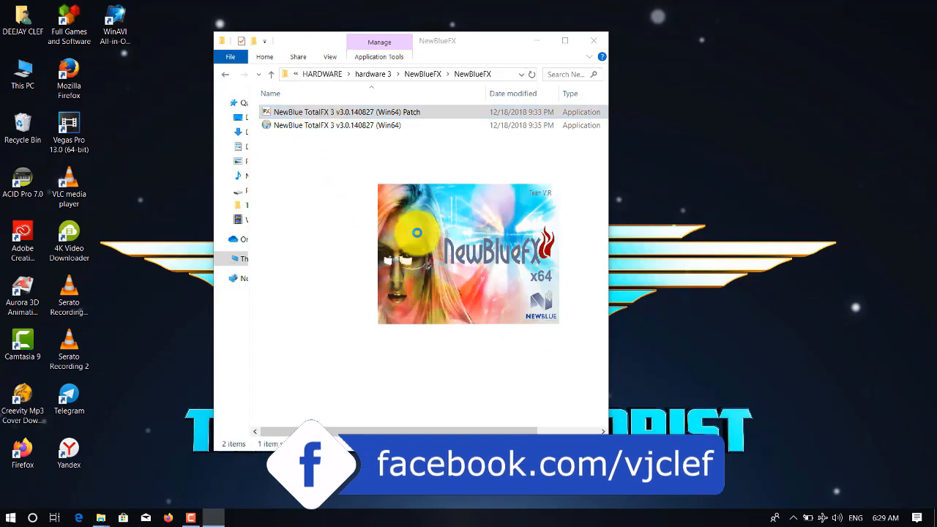
double_click(347, 111)
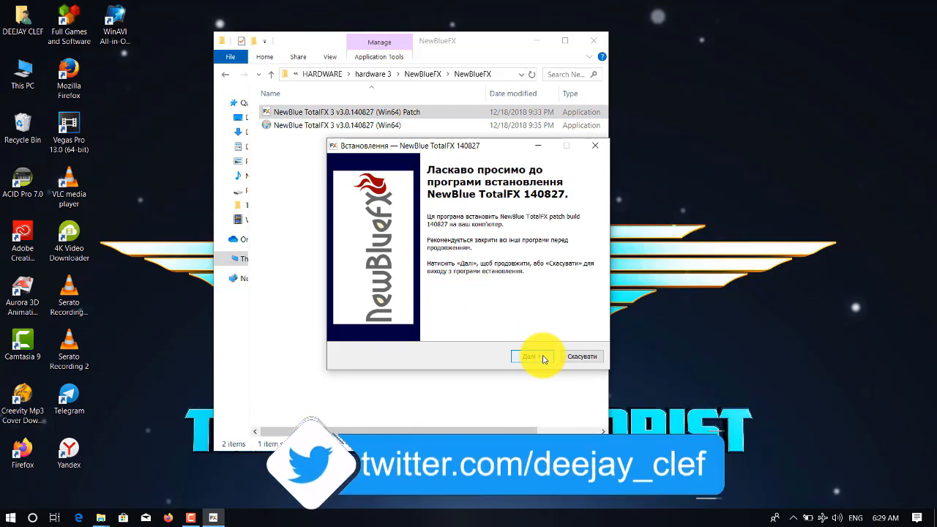
left_click(529, 356)
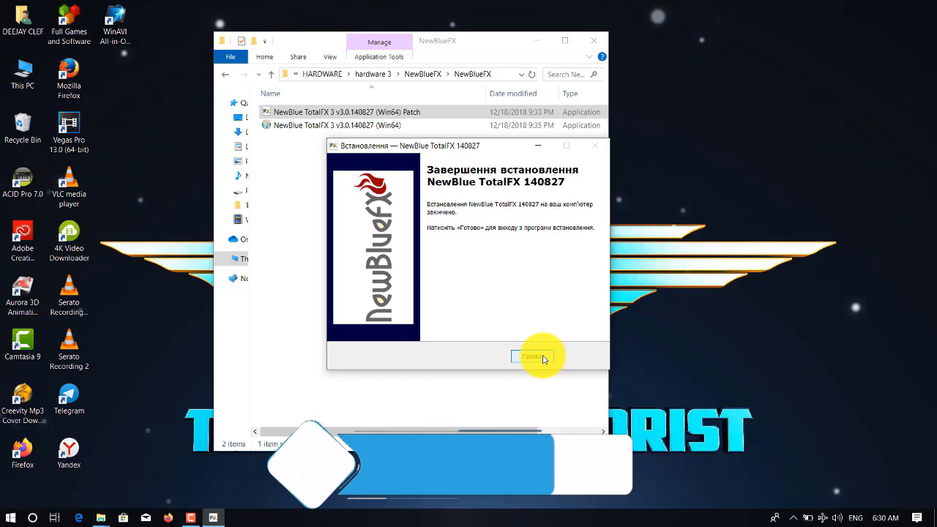
left_click(533, 357)
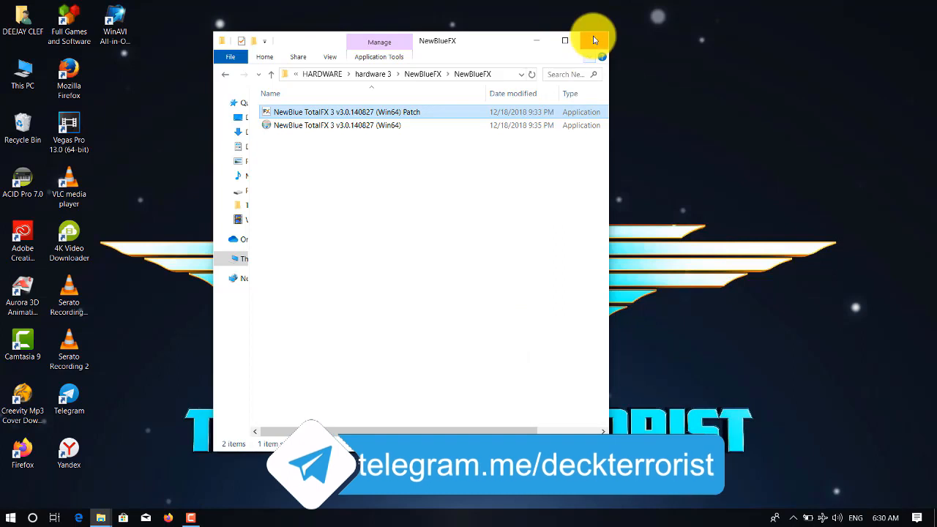
- Close the NewBlueFX File Explorer window
left_click(594, 40)
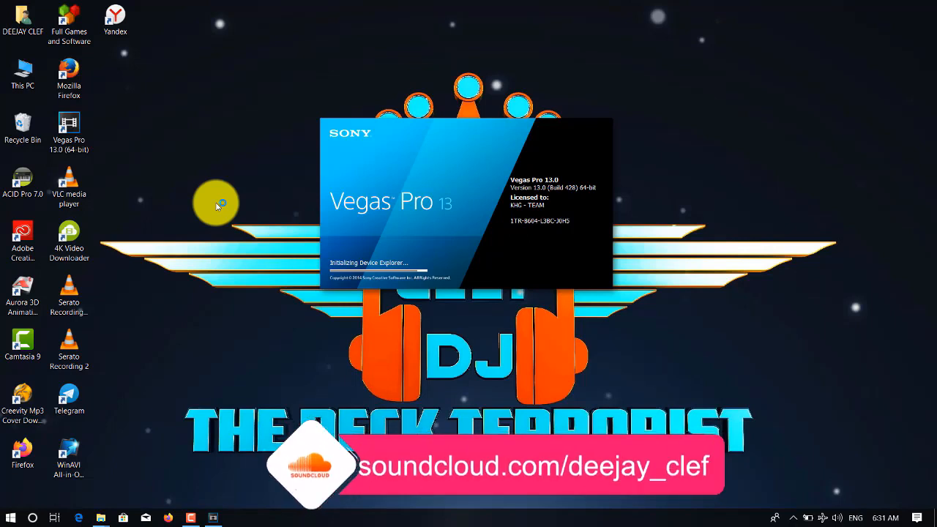
mouse_move(214, 66)
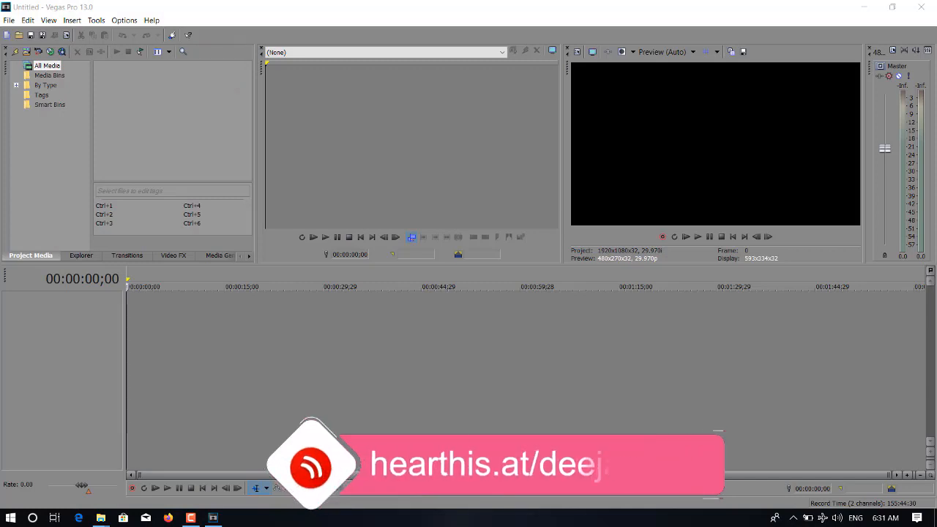
- Browse NewBlue 3D Confetti, 3D Vortex, AB Color Melt and LB Light Ring presets in Transitions
left_click(126, 254)
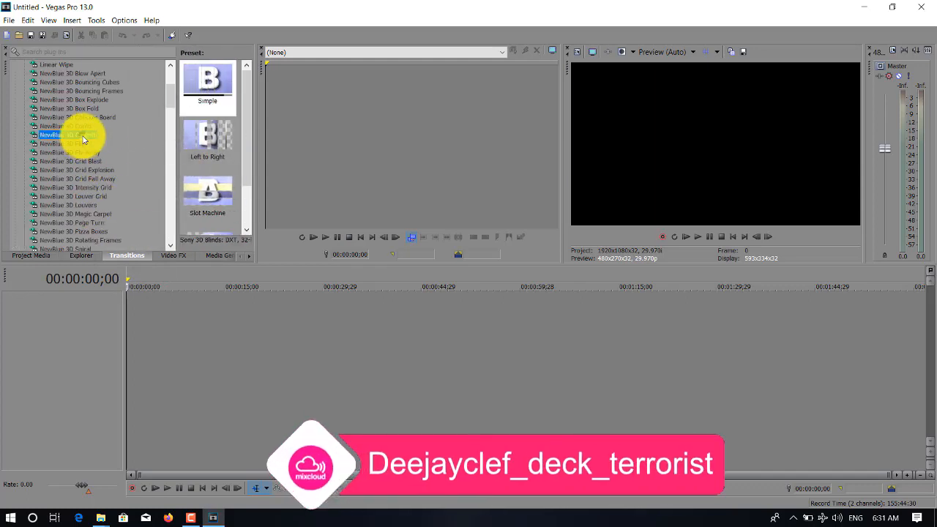
left_click(68, 135)
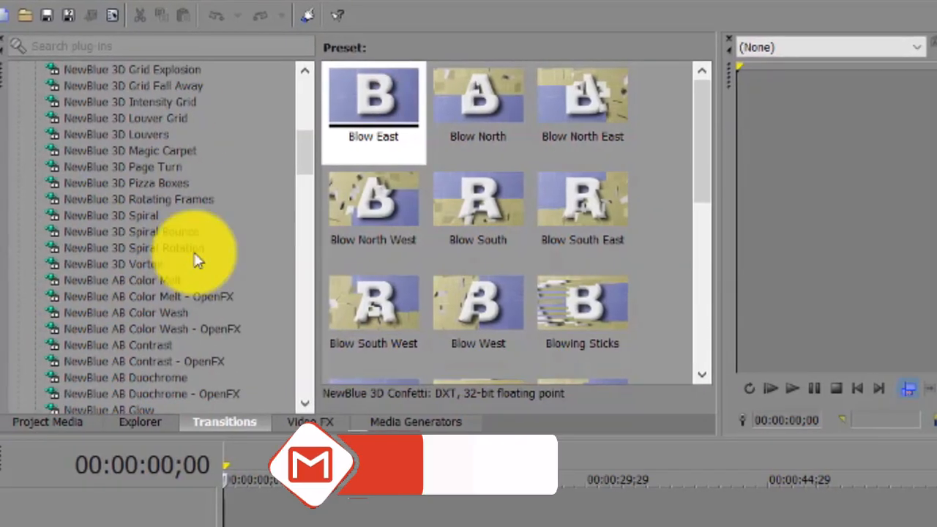
left_click(121, 264)
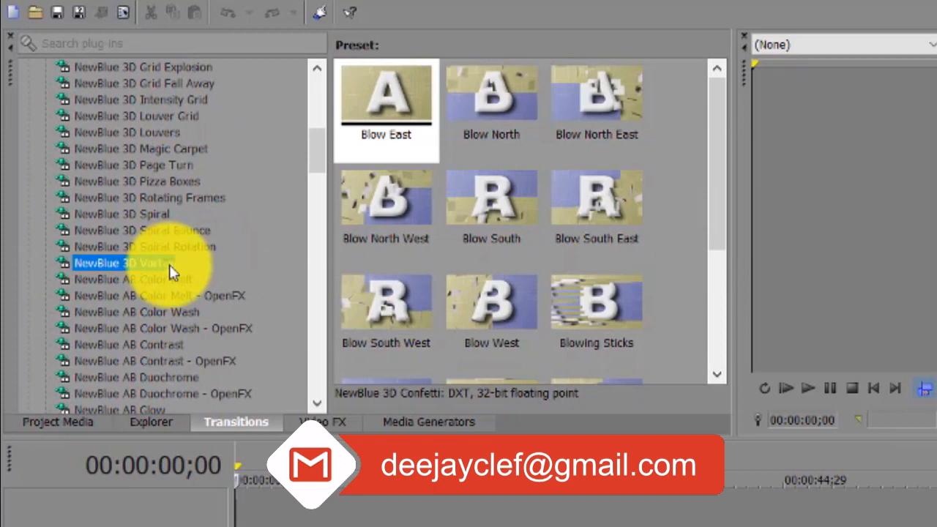
left_click(143, 278)
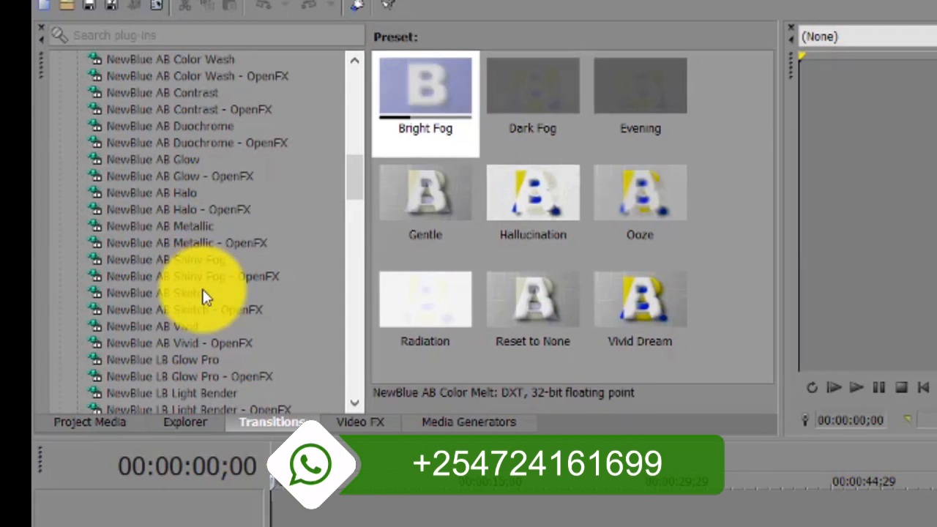
scroll("down", 3)
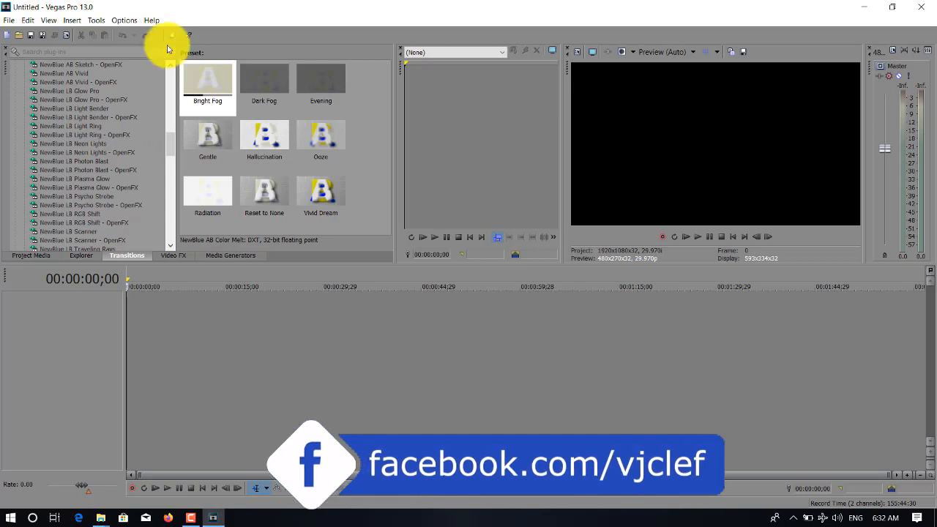
mouse_move(413, 190)
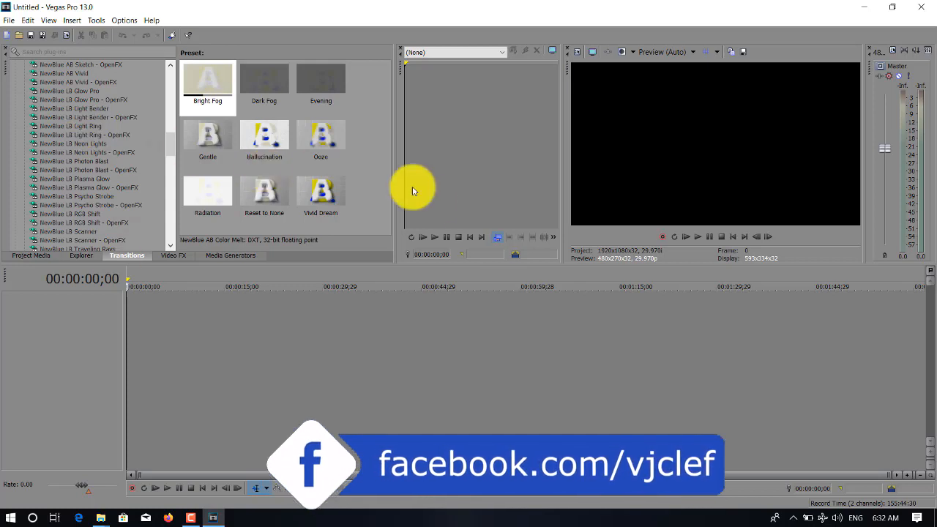
left_click(70, 125)
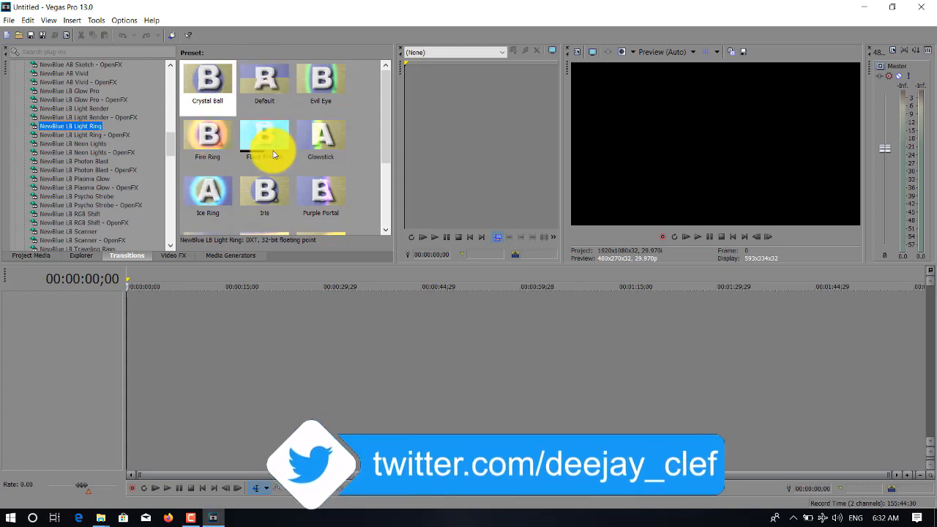
mouse_move(337, 201)
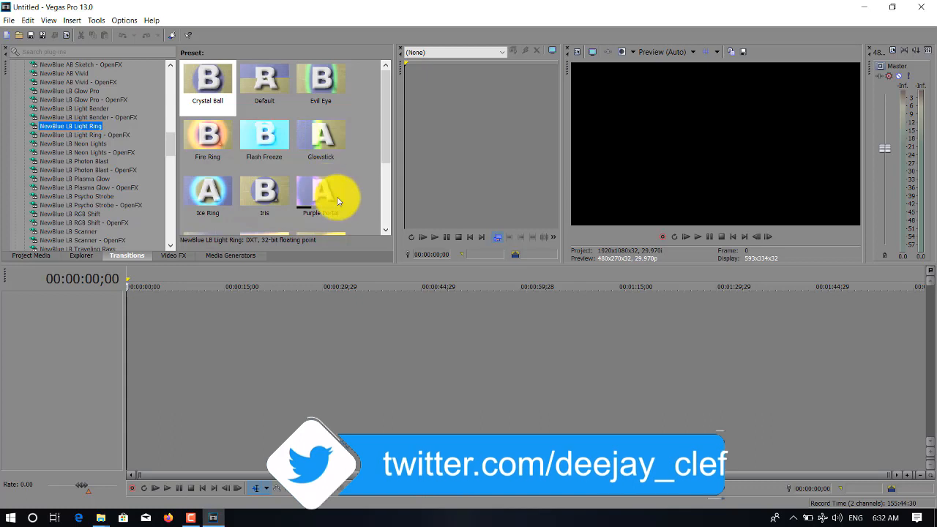